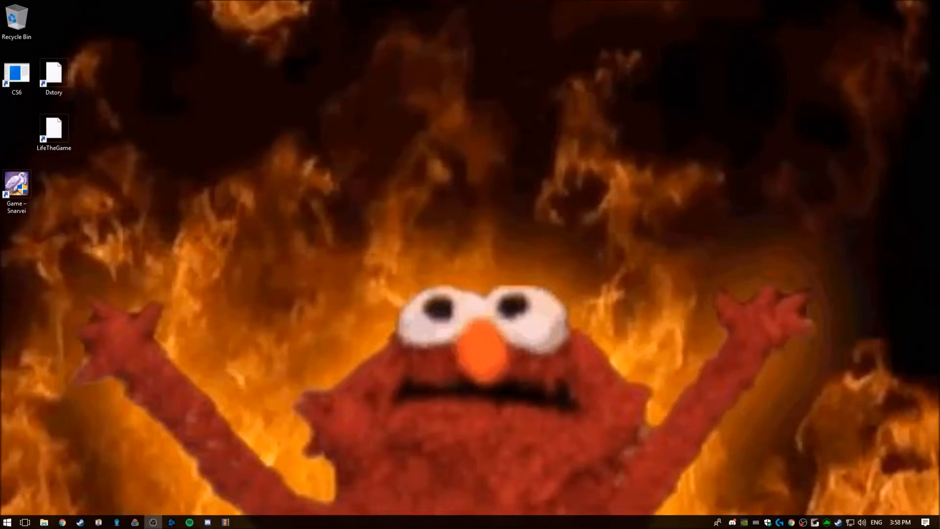
mouse_move(233, 376)
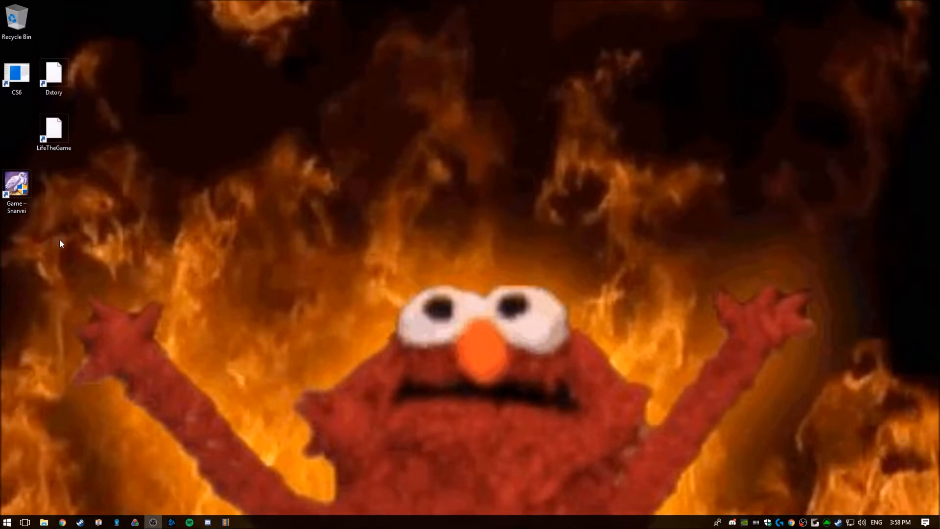
mouse_move(57, 222)
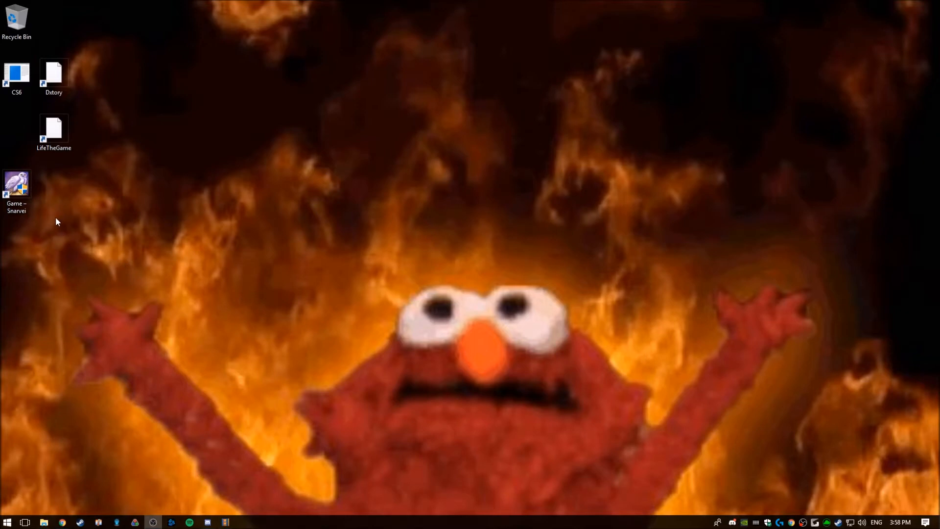
mouse_move(40, 226)
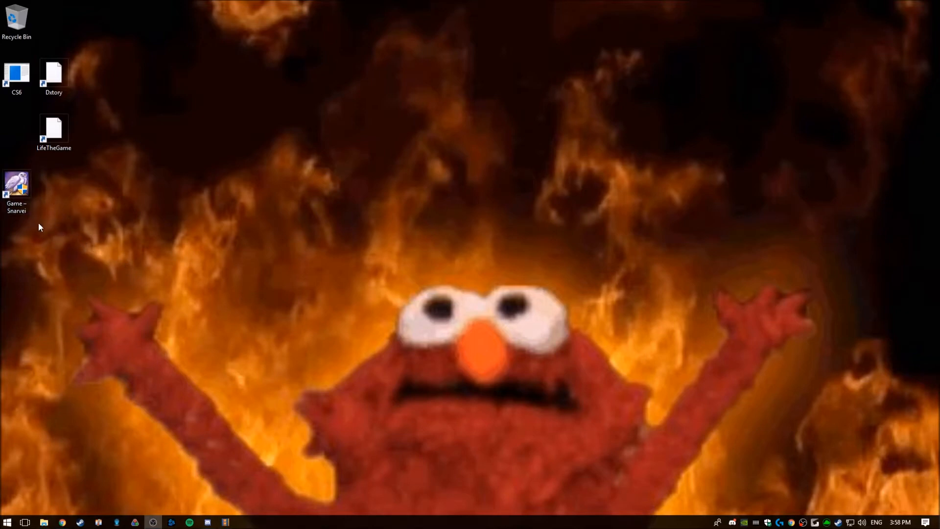
mouse_move(110, 182)
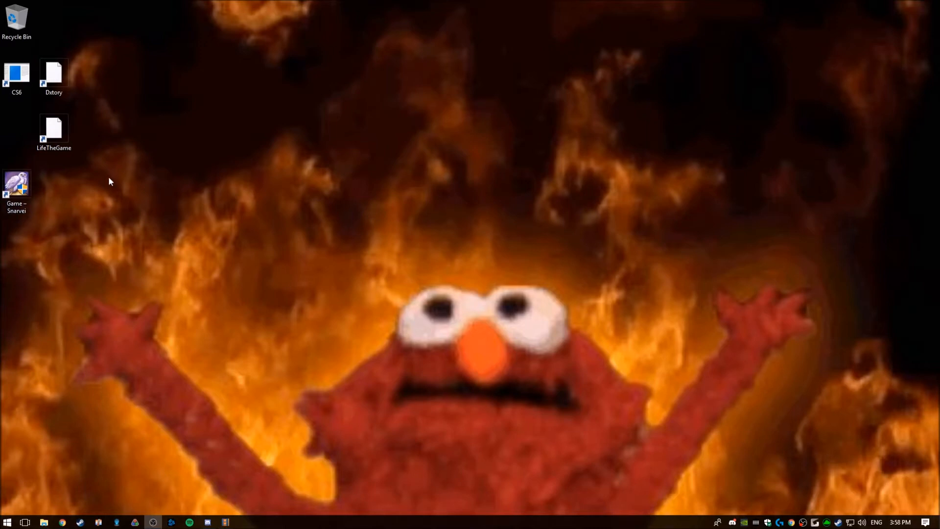
mouse_move(118, 174)
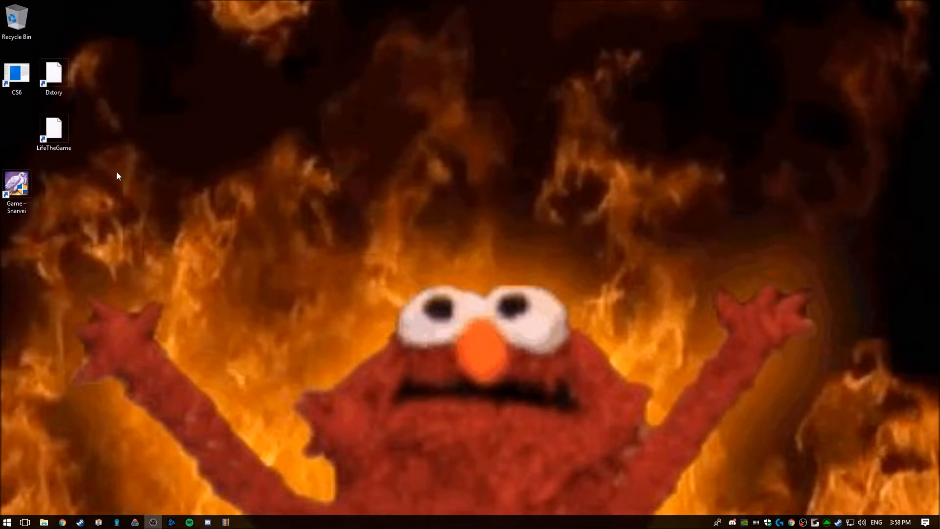
mouse_move(93, 146)
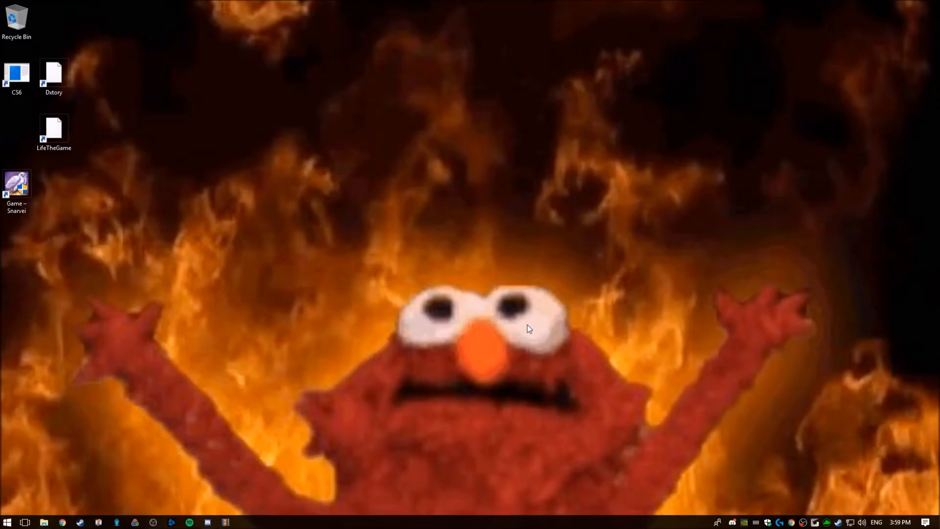
mouse_move(401, 334)
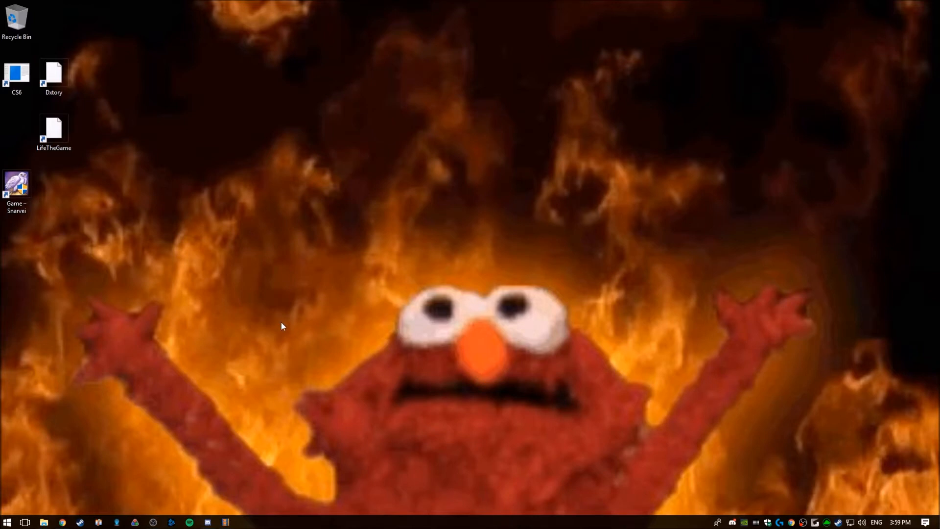
Step: Open User Account Control settings, try 'Never notify', then cancel without saving changes
text(us)
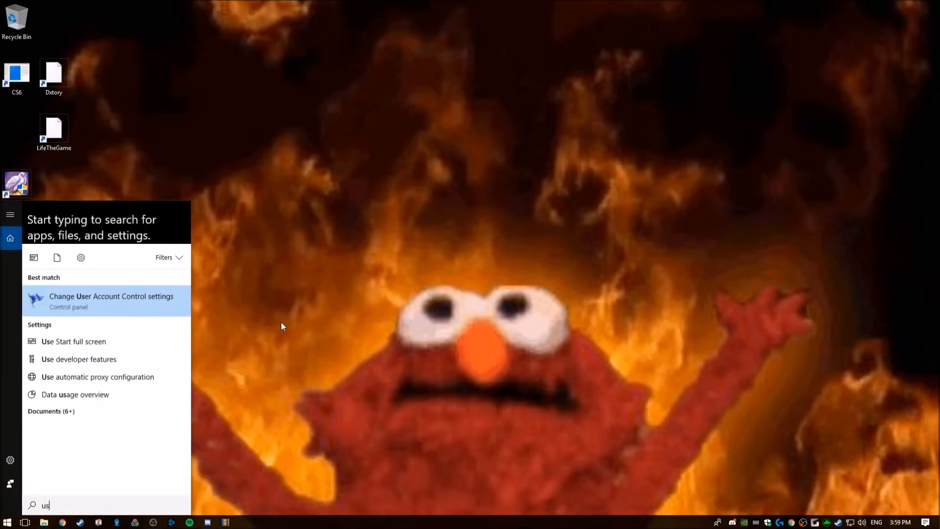
click(111, 300)
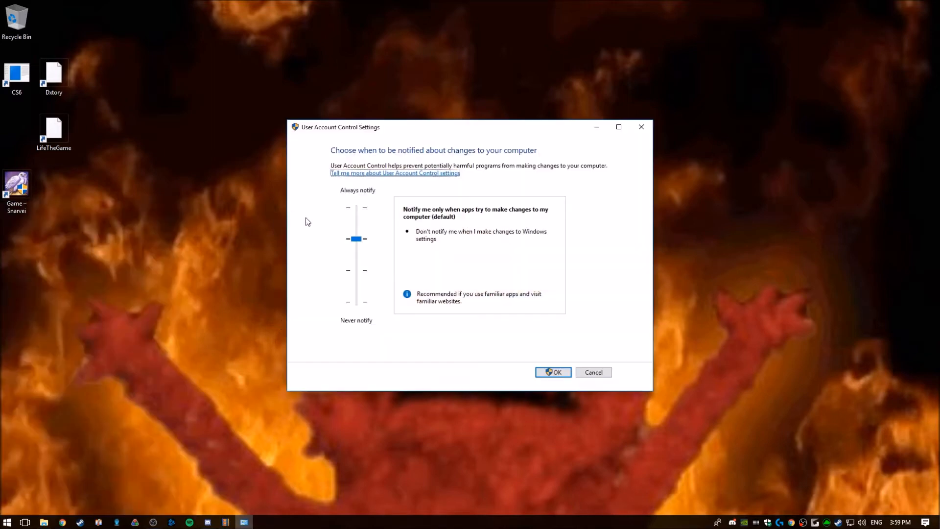
drag(355, 239, 356, 302)
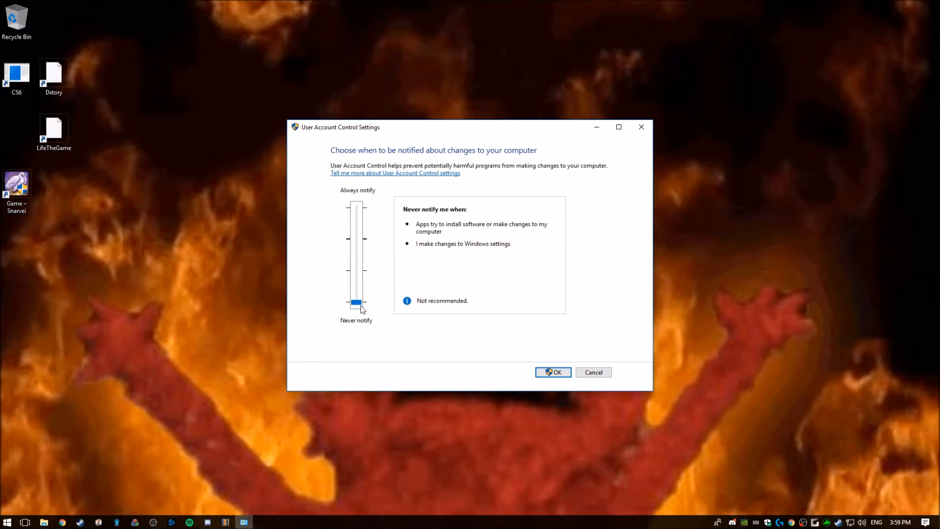
drag(356, 302, 356, 238)
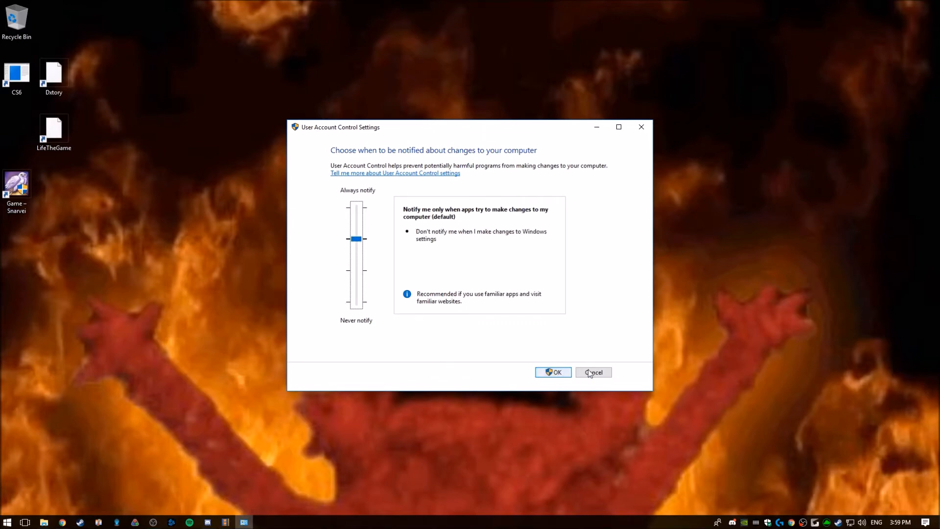
click(592, 371)
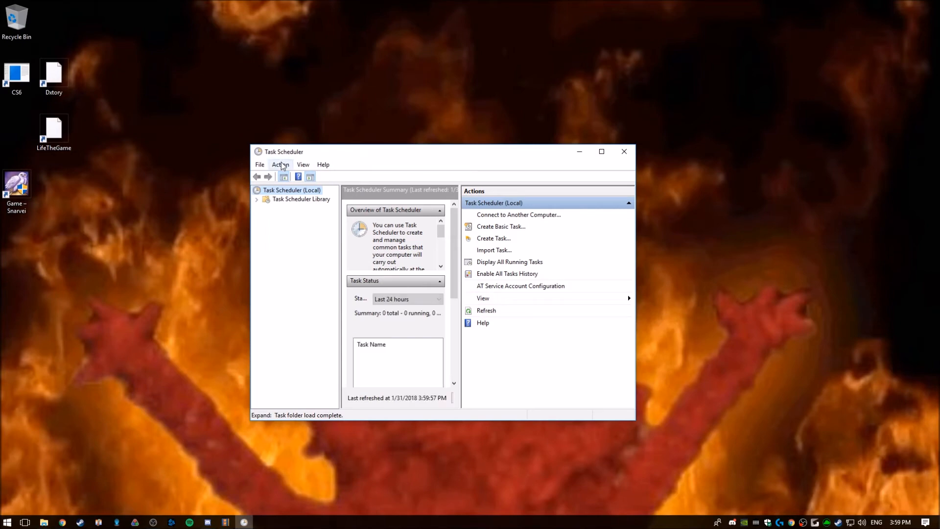
Step: Launch Create Basic Task from the Action menu and enter the name 'HP2 No popup'
click(281, 165)
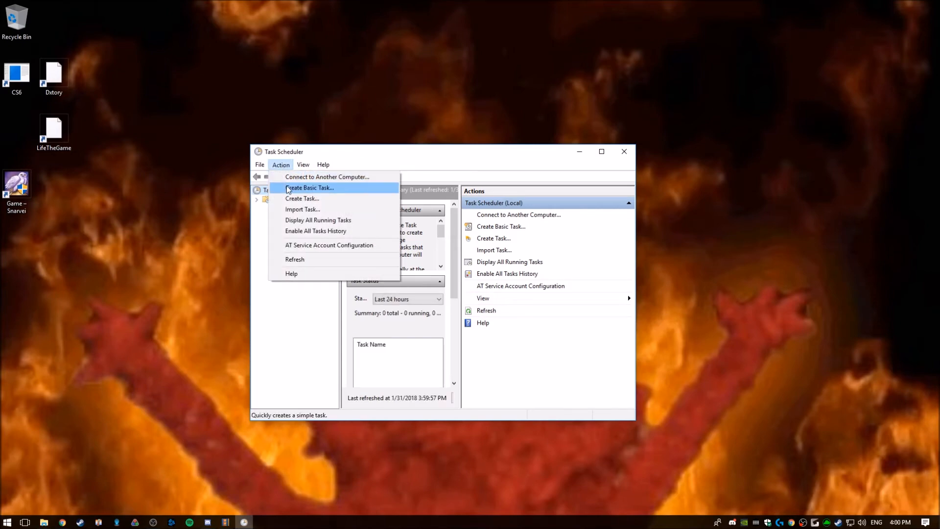
click(309, 187)
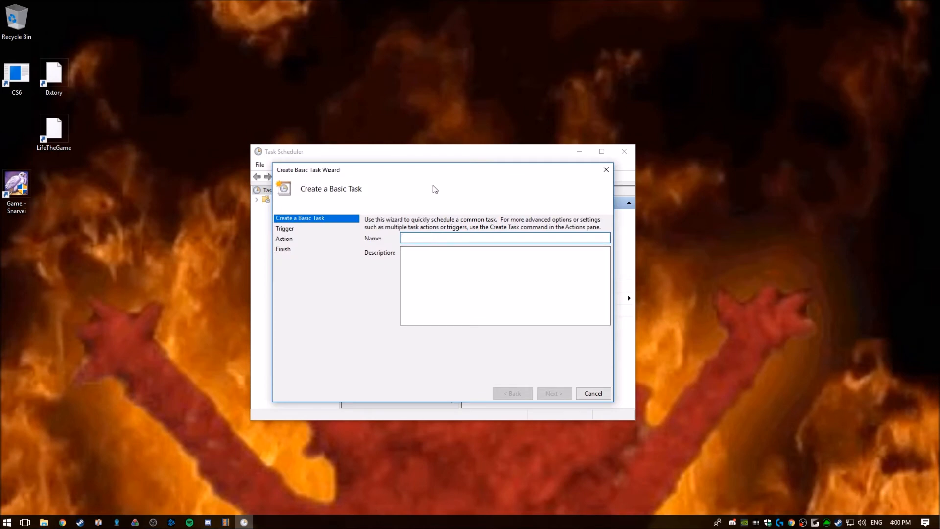
text(HP)
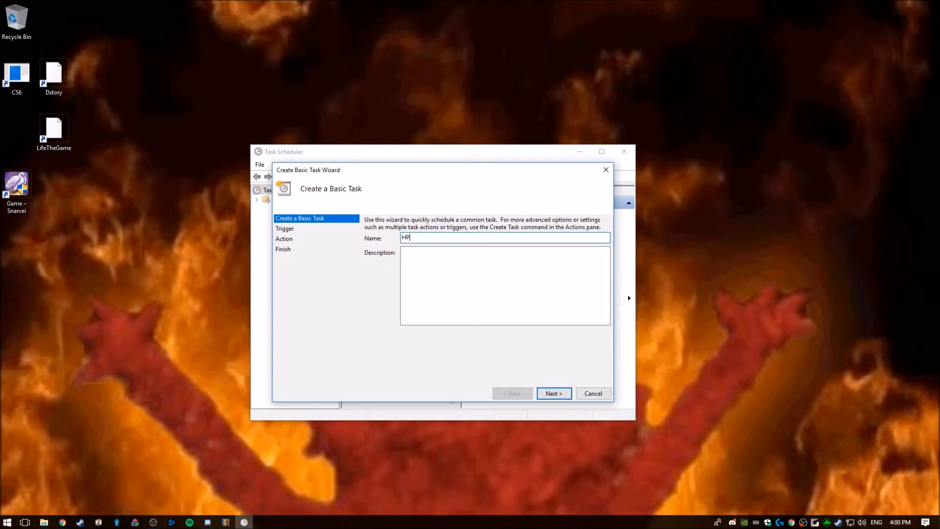
text(2)
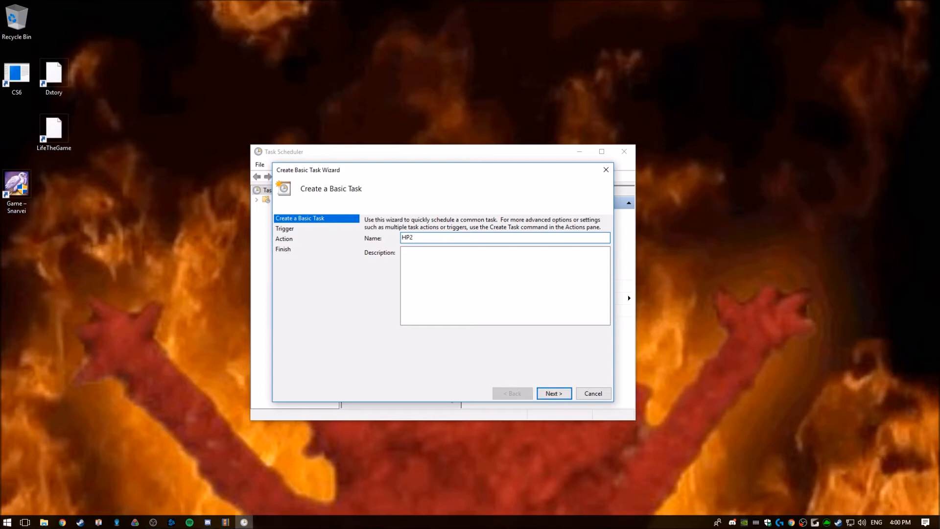
text(No)
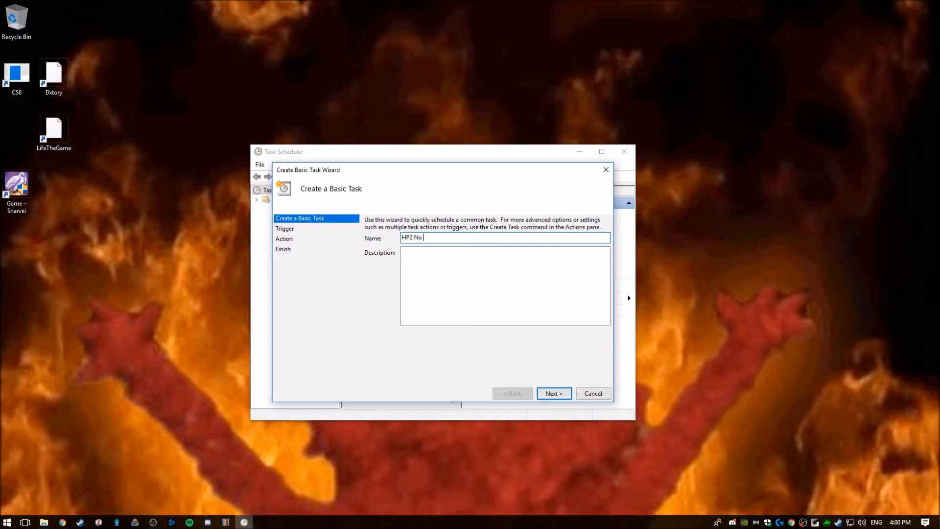
text(popup)
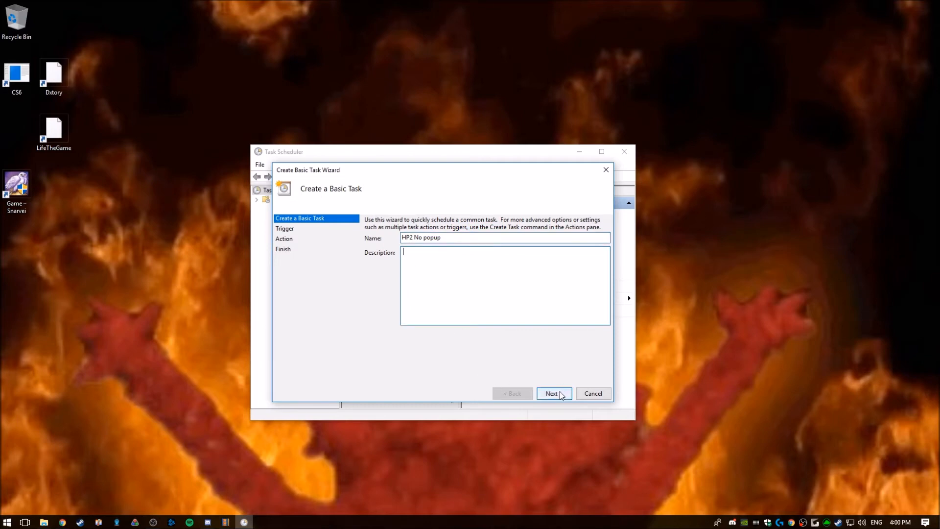
Step: Set the task to trigger when the computer starts, with 'Start a program' as its action
click(553, 393)
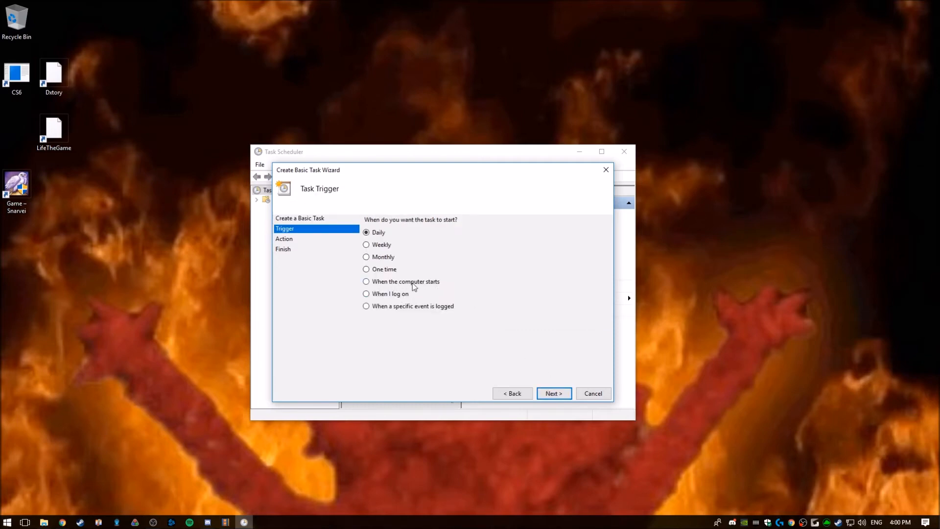
click(366, 281)
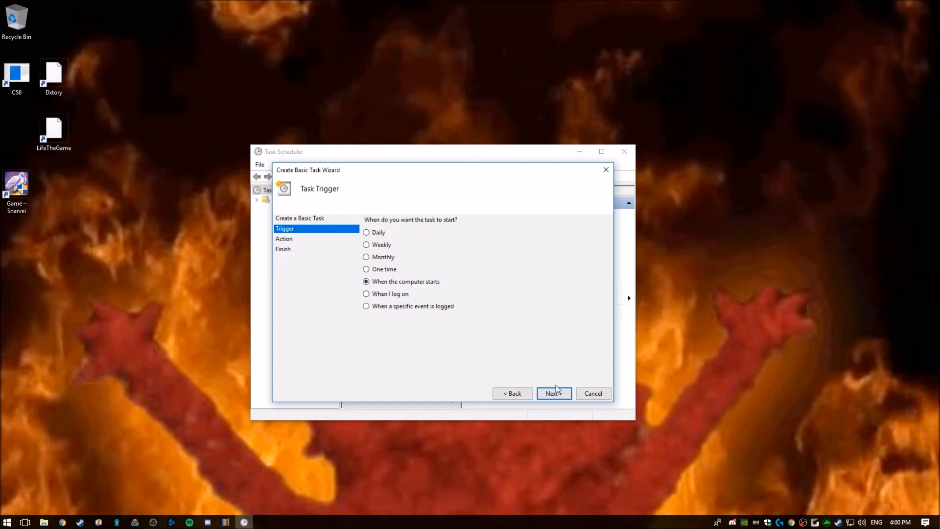
mouse_move(526, 372)
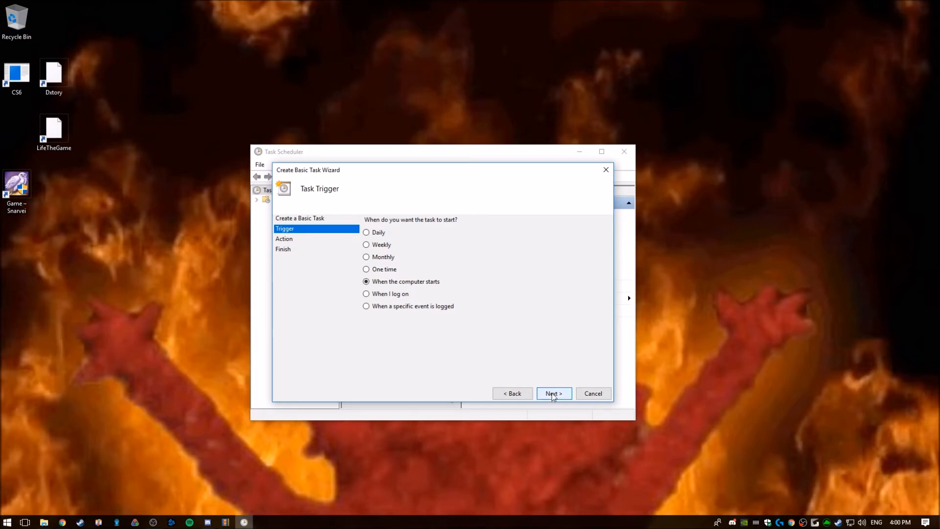
click(552, 393)
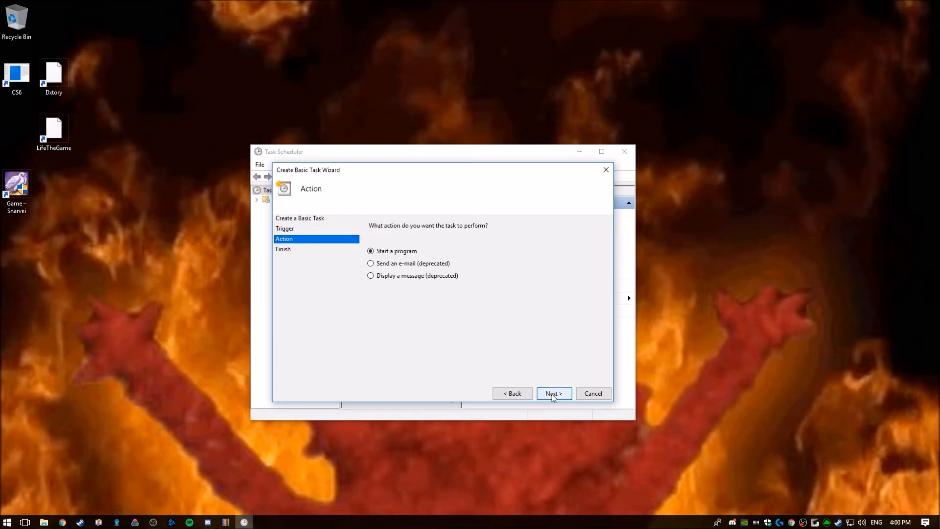
click(553, 393)
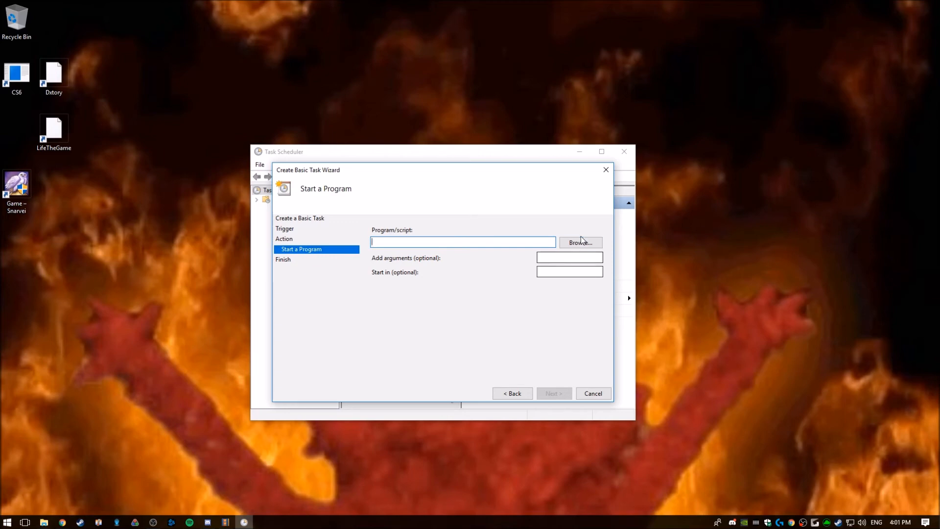
Step: Choose the Desktop game shortcut as the program, check its target, and finish the wizard
click(580, 242)
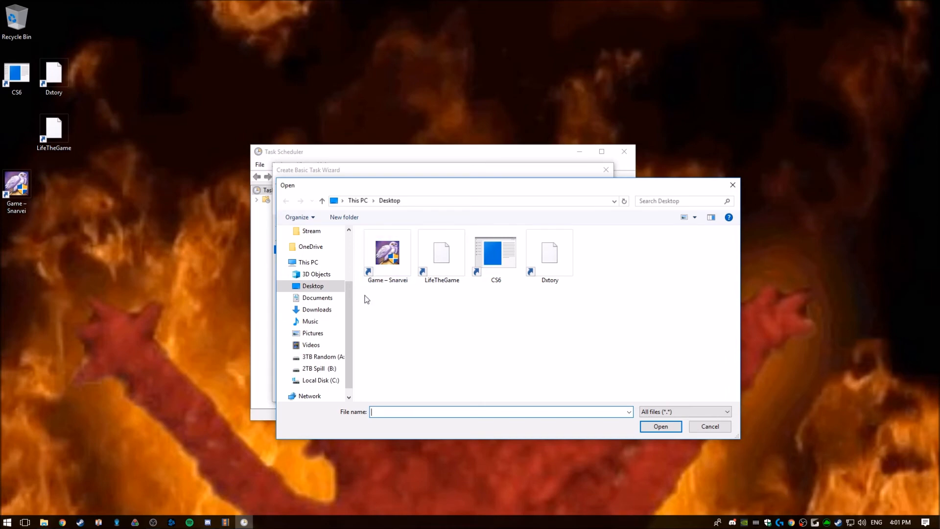
click(660, 426)
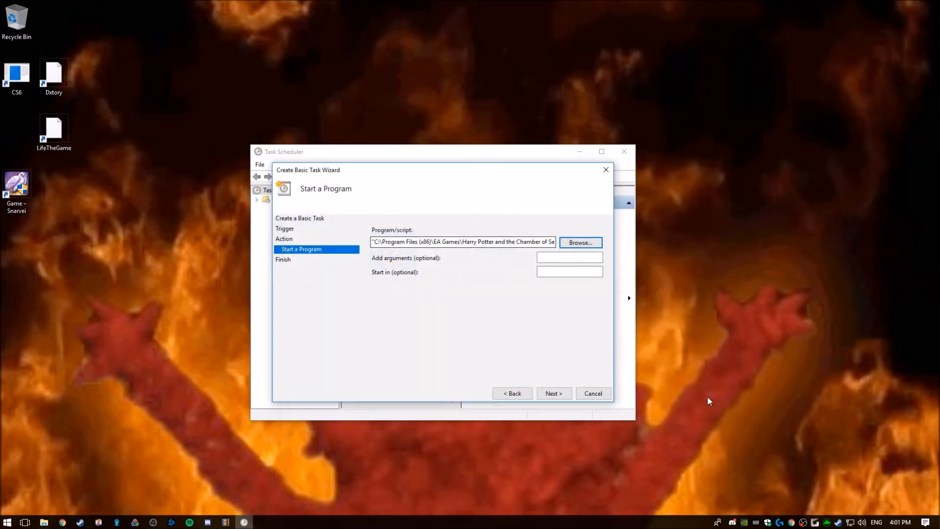
click(17, 189)
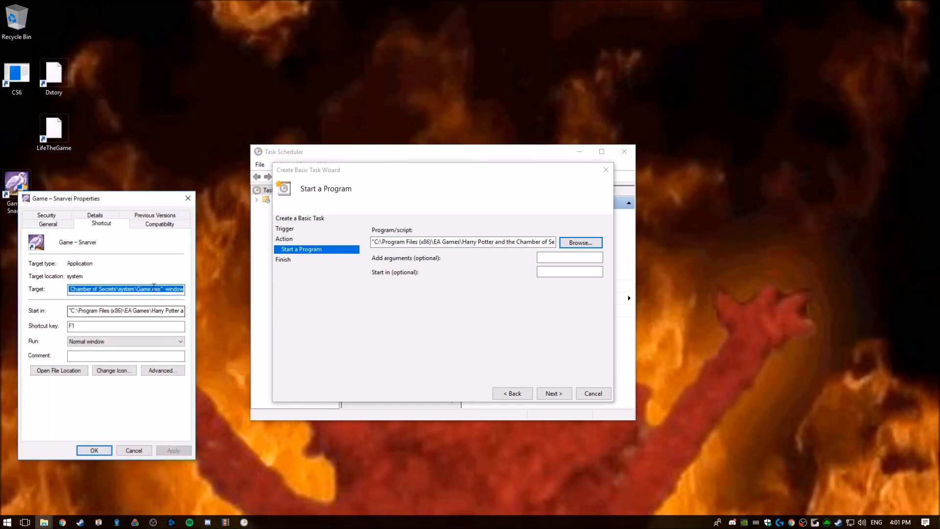
click(126, 325)
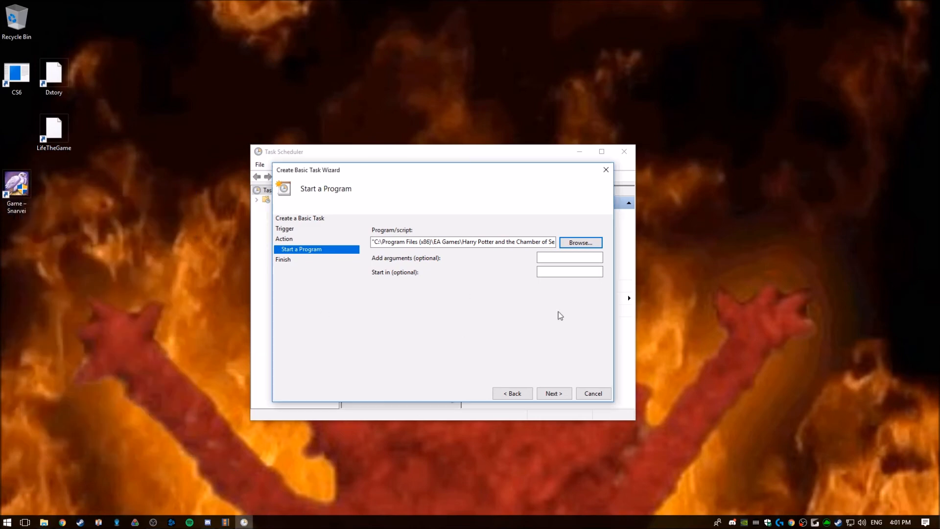
click(553, 393)
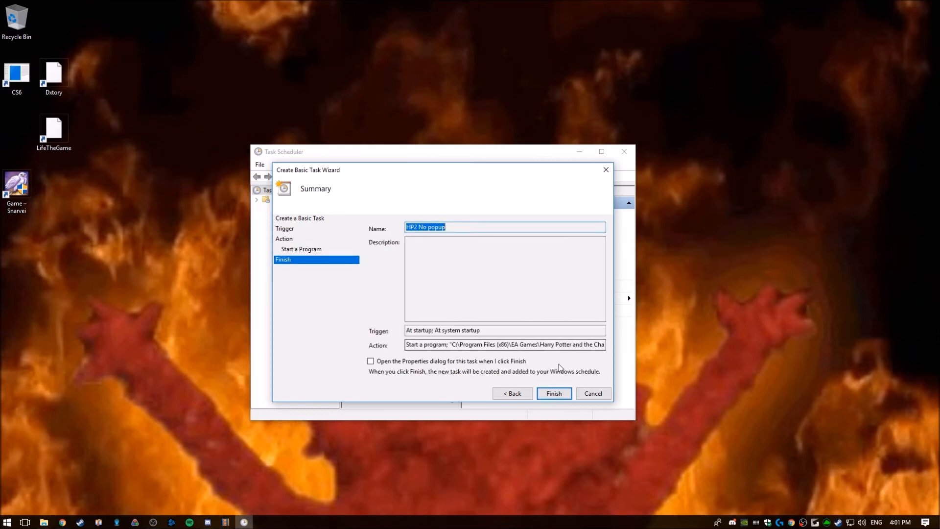
click(552, 393)
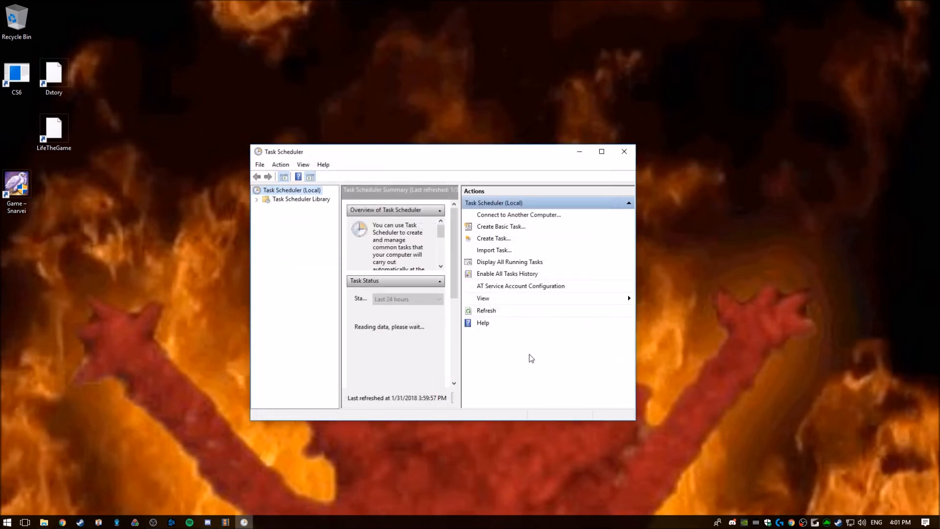
Step: In Task Scheduler Library, right-click the 'HP2 No popup' task and open Properties
click(300, 198)
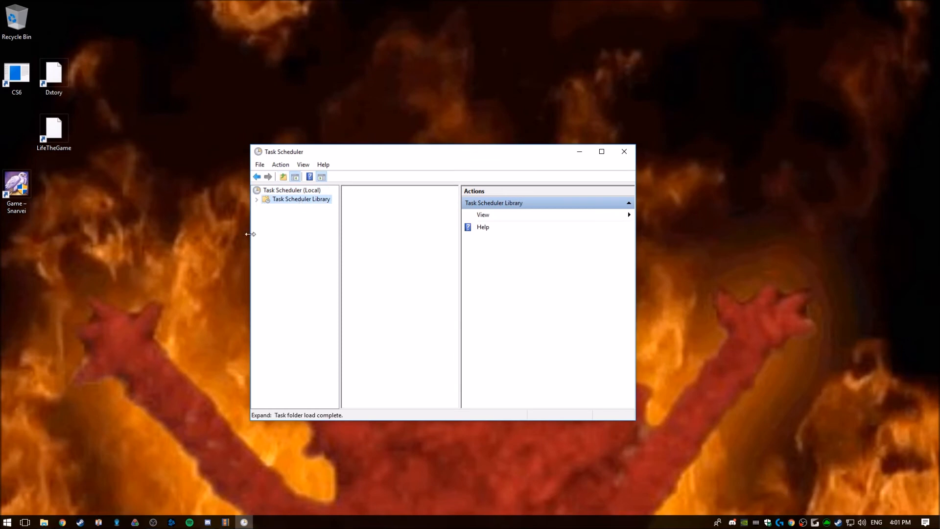
click(301, 198)
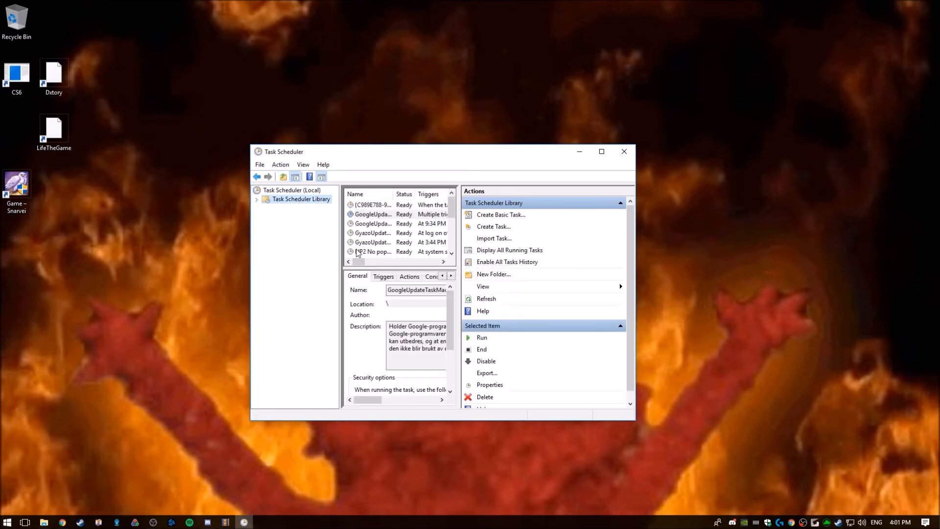
click(372, 251)
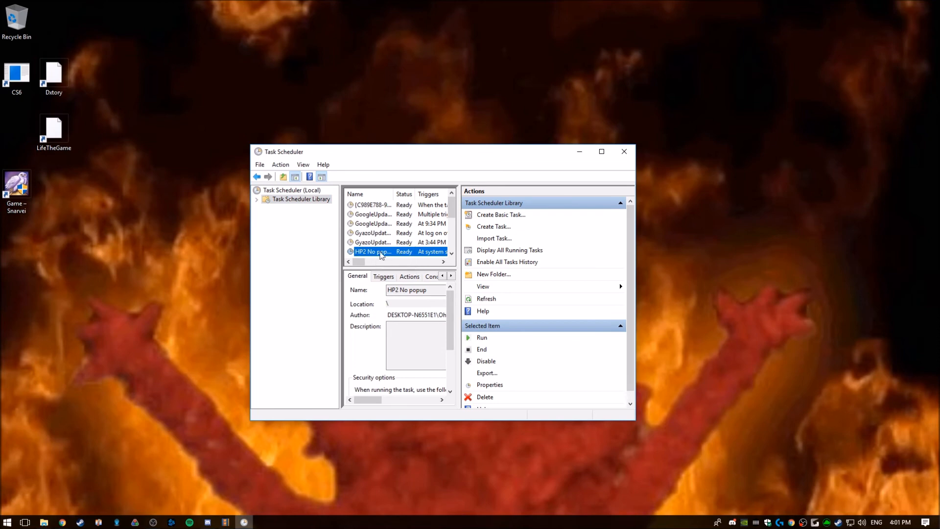
right_click(371, 251)
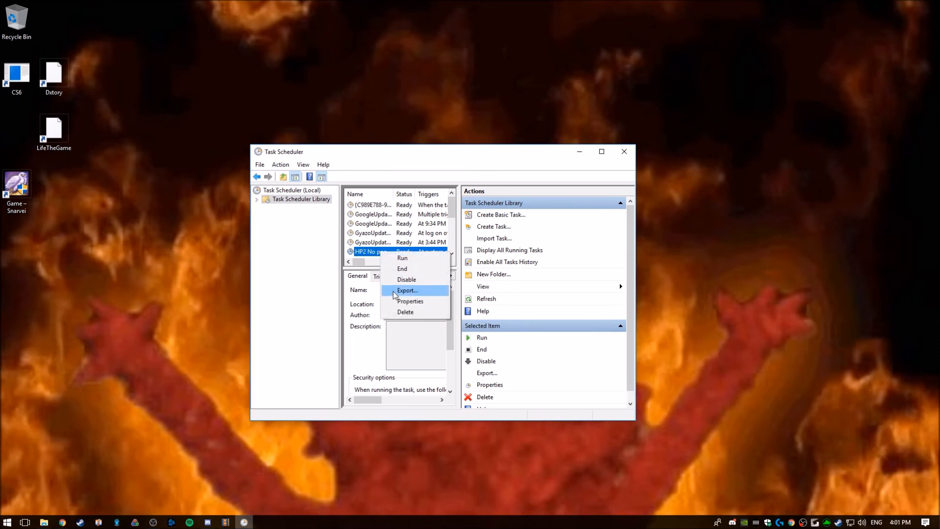
click(410, 301)
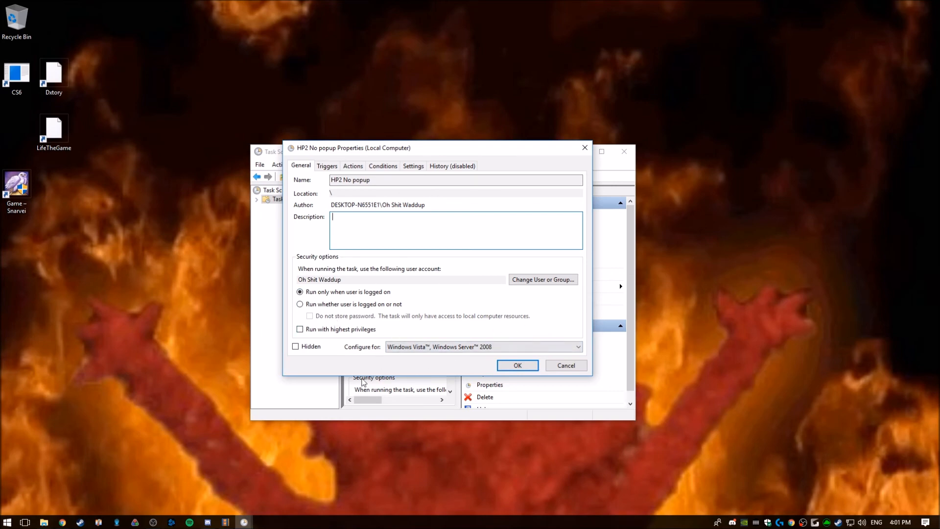
mouse_move(374, 337)
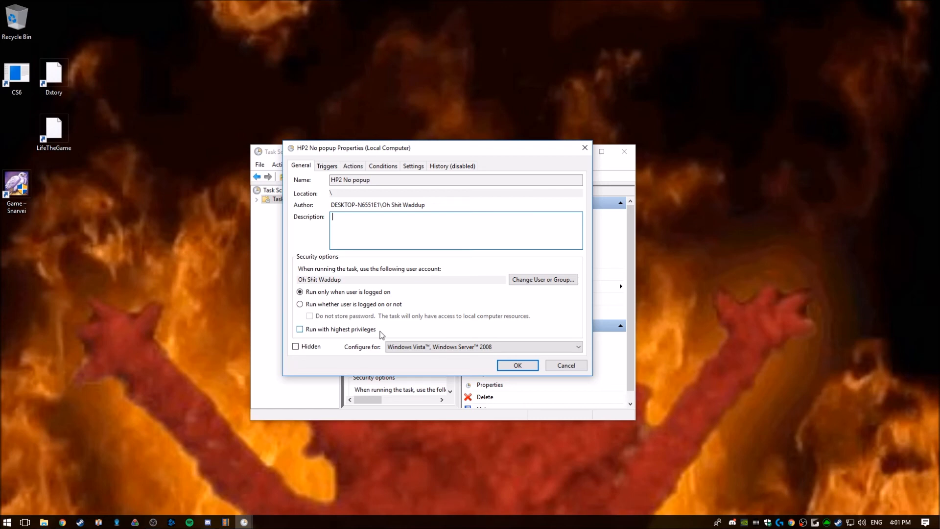
mouse_move(398, 331)
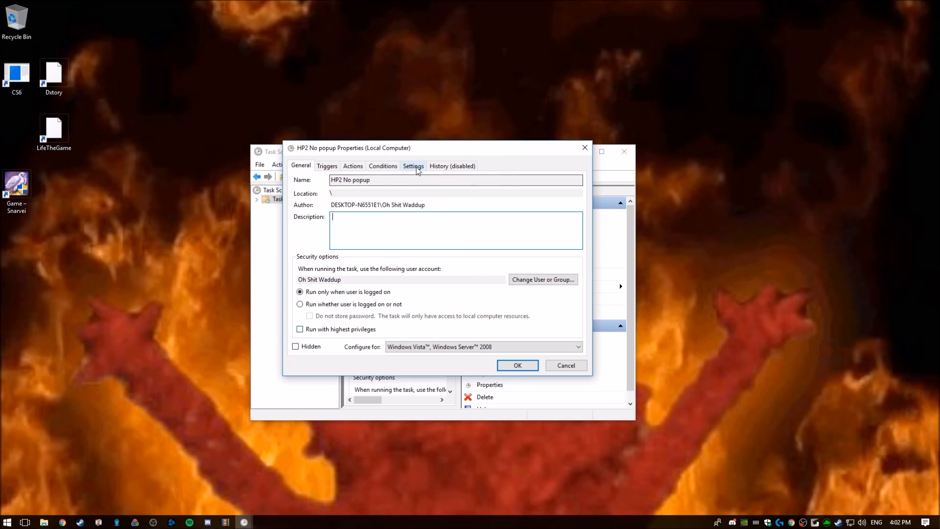
Step: View the task's Settings tab, then close the Properties dialog and Task Scheduler
click(413, 166)
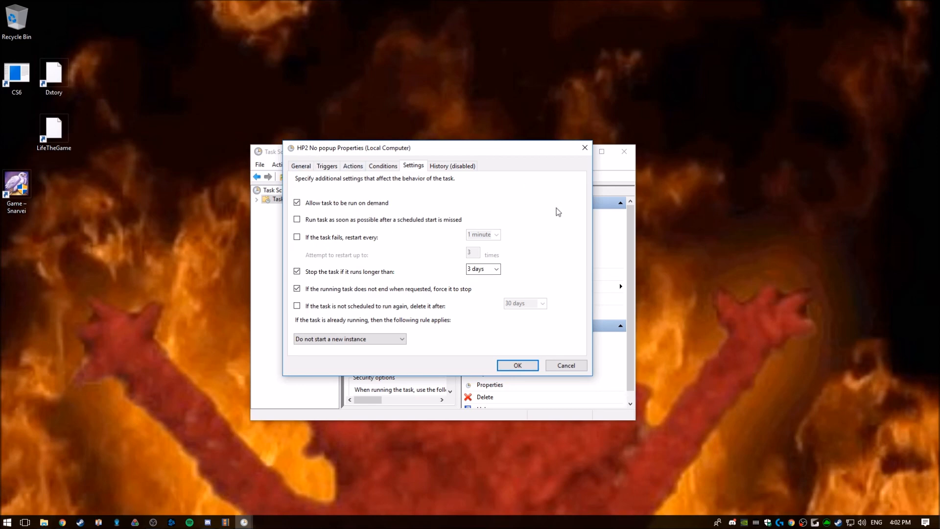
mouse_move(312, 200)
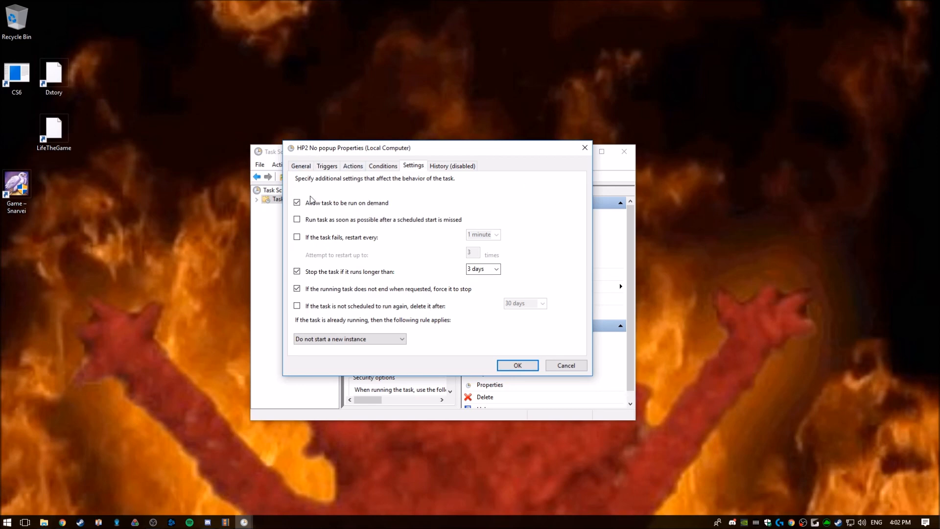
mouse_move(453, 293)
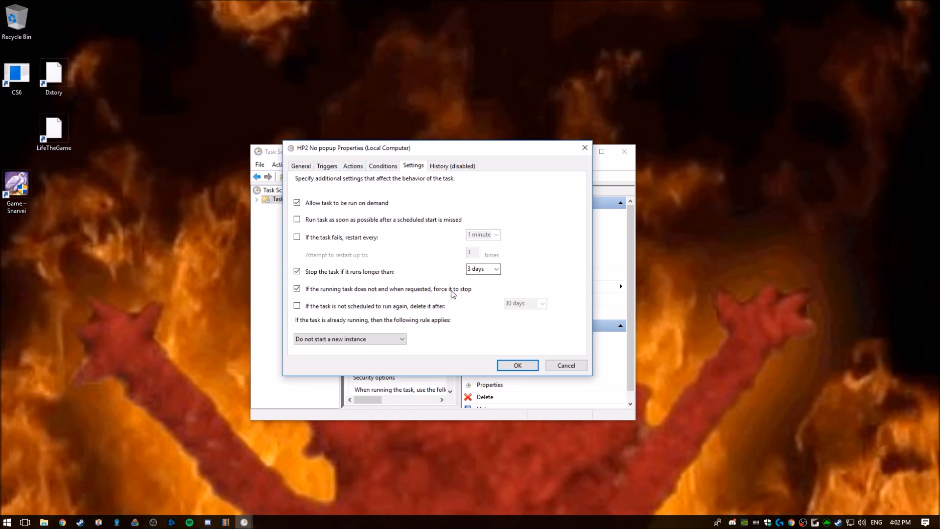
mouse_move(373, 294)
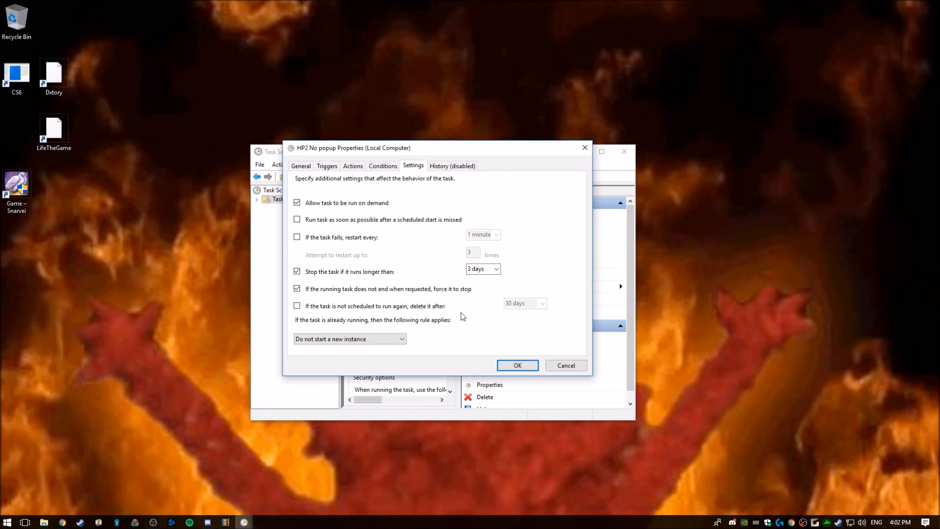
click(517, 366)
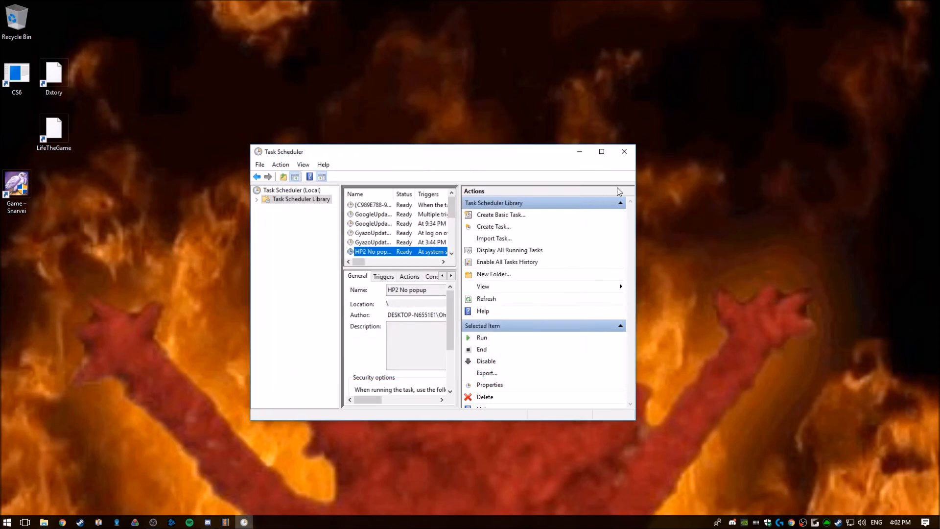
click(624, 151)
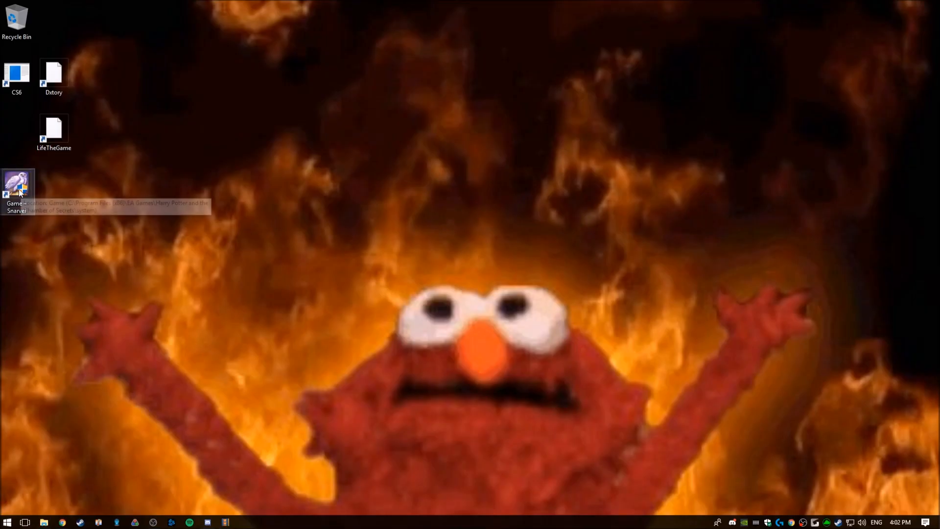
Step: Double-click the 'Game – Snarvei' desktop shortcut to start Harry Potter
double_click(16, 186)
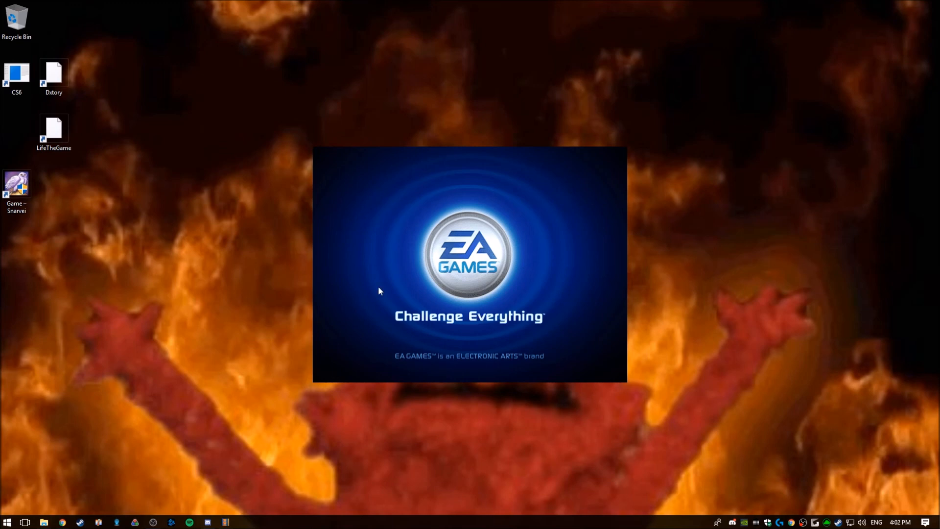